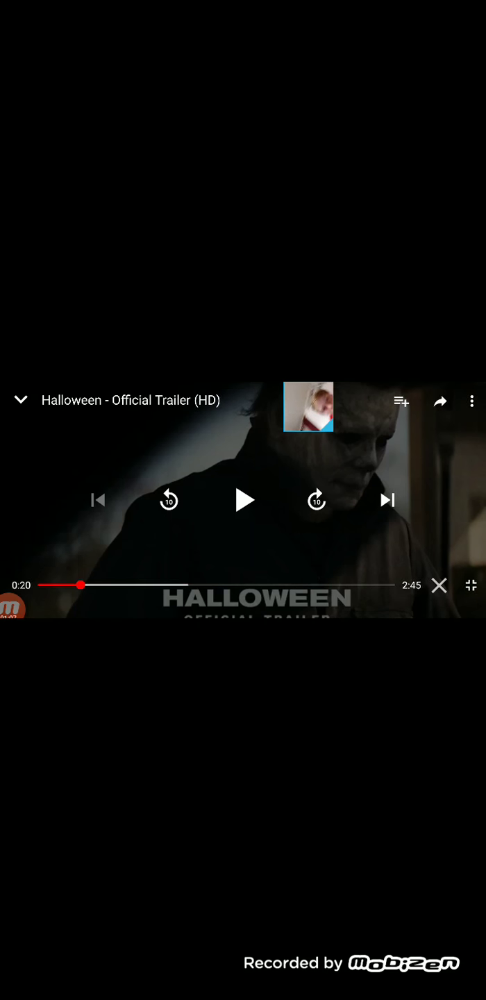
Step: Drag the Halloween trailer back to 0:00 and pause it there
left_click_drag(82, 585, 51, 585)
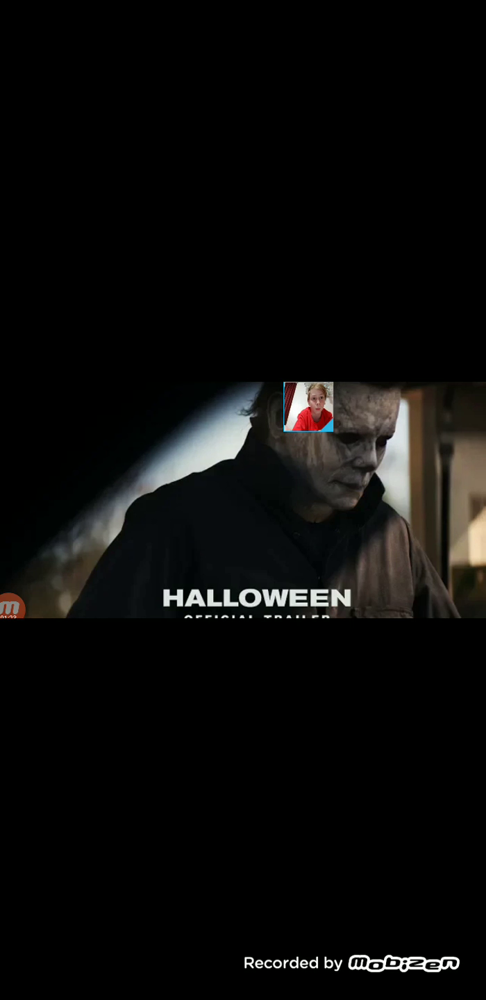
left_click(243, 500)
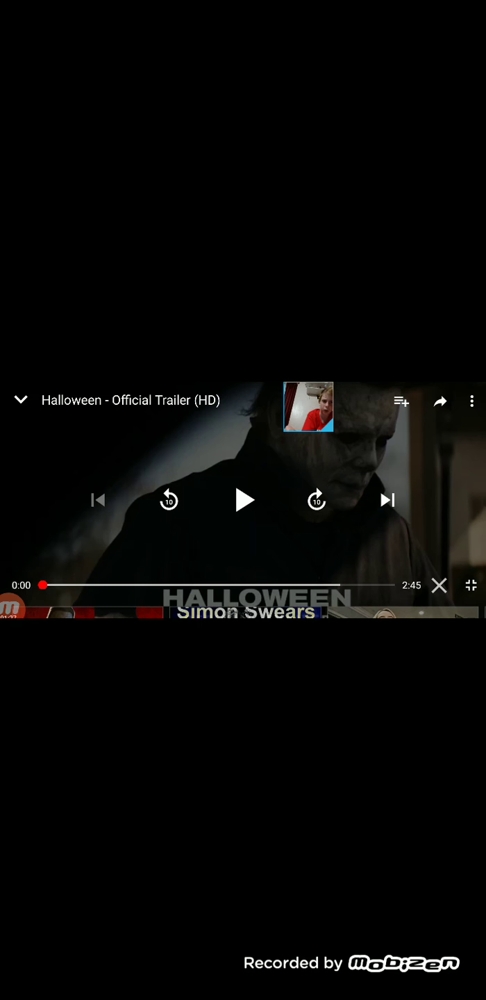
Step: Resume the Halloween trailer and pause it at 0:34 of 2:45
left_click(244, 500)
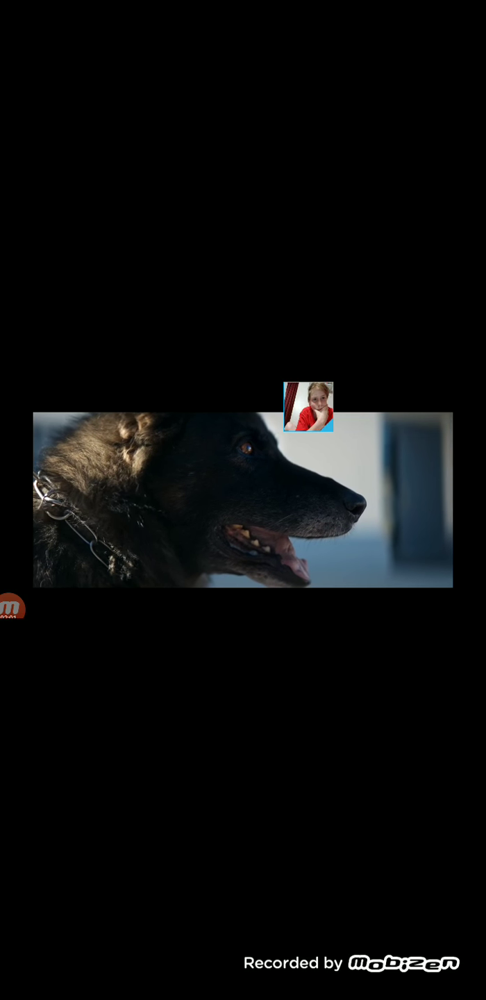
left_click(243, 500)
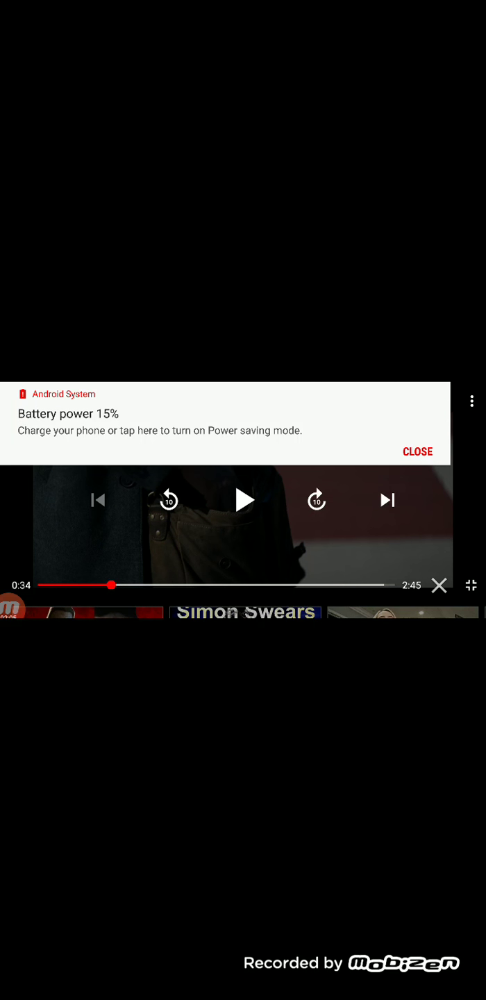
Step: Dismiss the low-battery notice, resume playback, and show the controls near 2:40
left_click(417, 452)
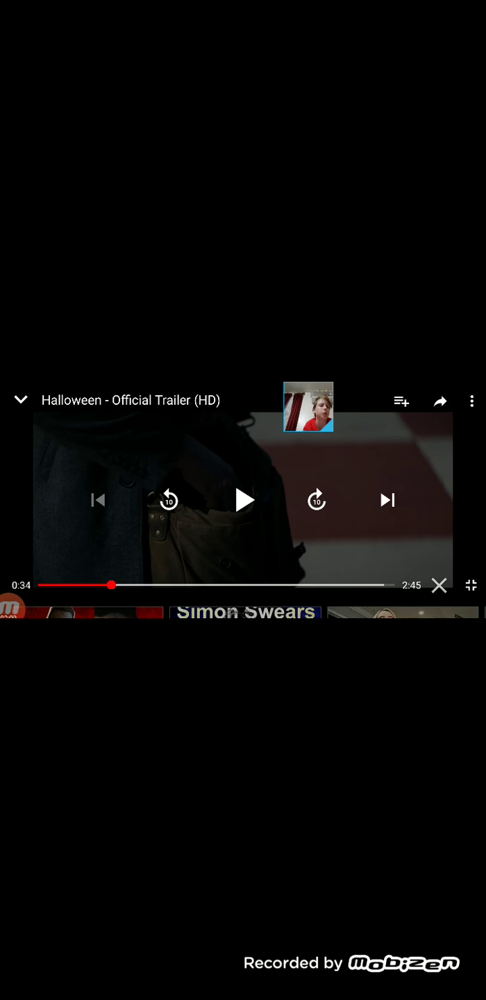
left_click(245, 500)
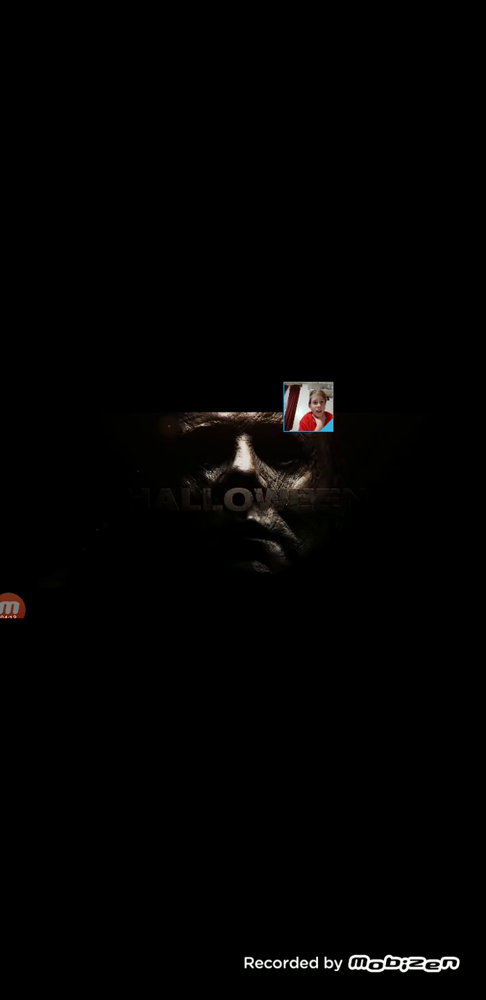
left_click(244, 500)
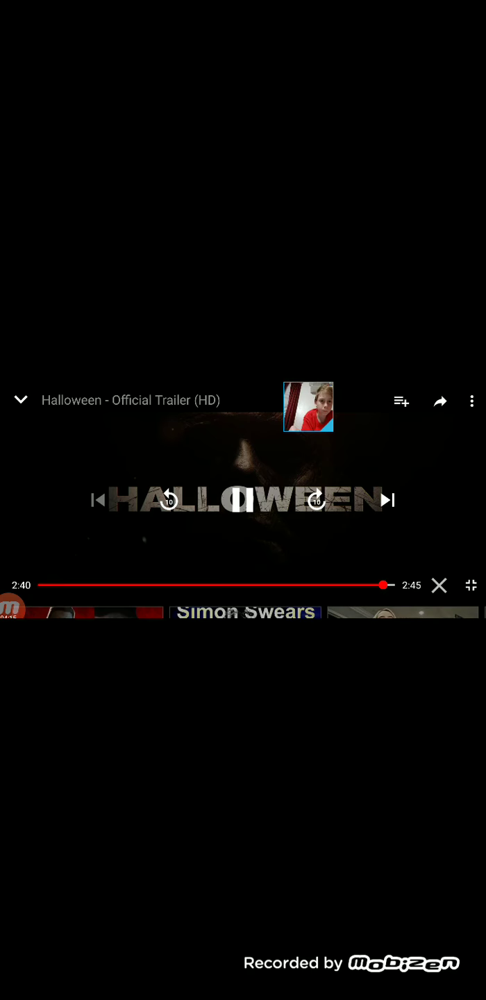
Step: Exit the full-screen trailer to reach the recent-apps overview
left_click(244, 500)
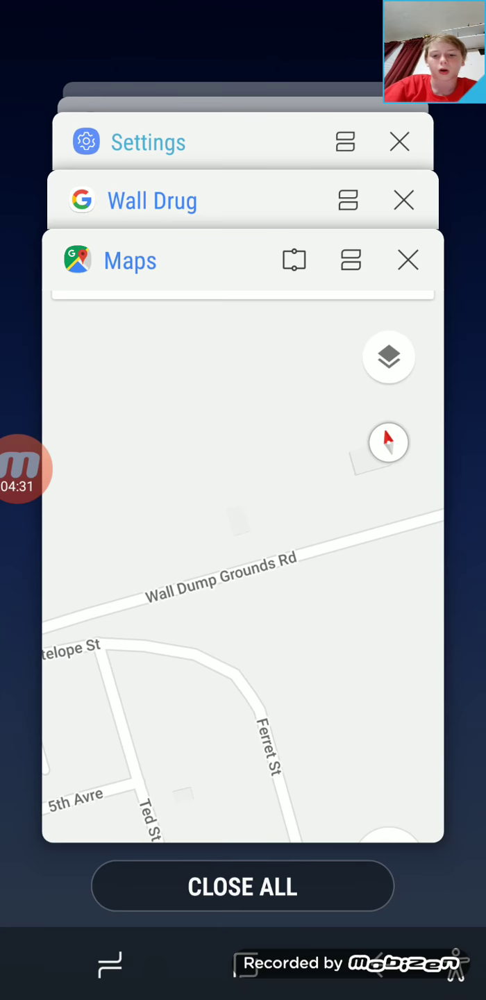
Step: Go to the home screen, then tap the Mobizen bubble for recording options
left_click(242, 886)
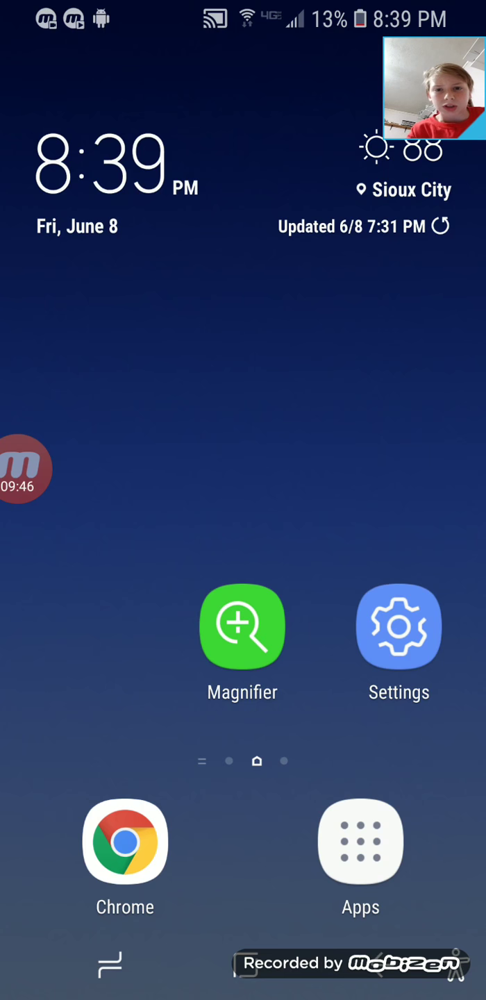
left_click(31, 469)
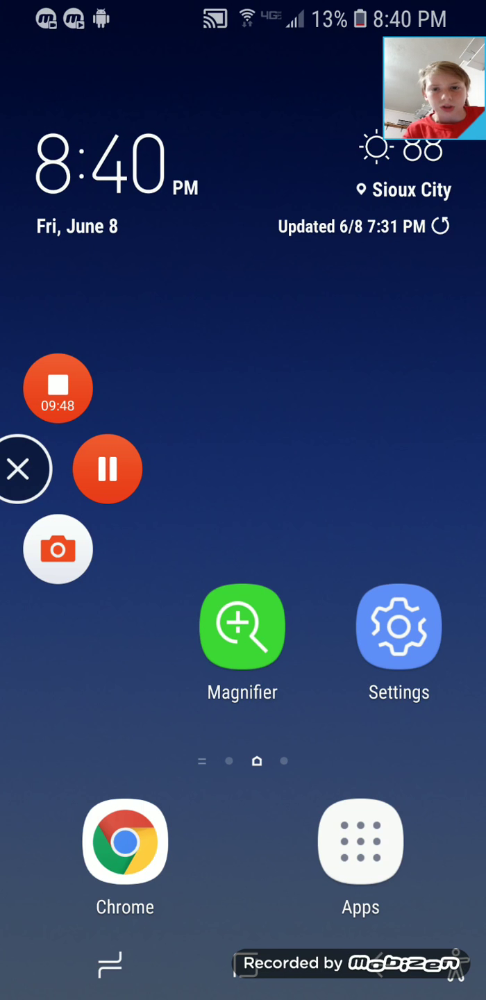